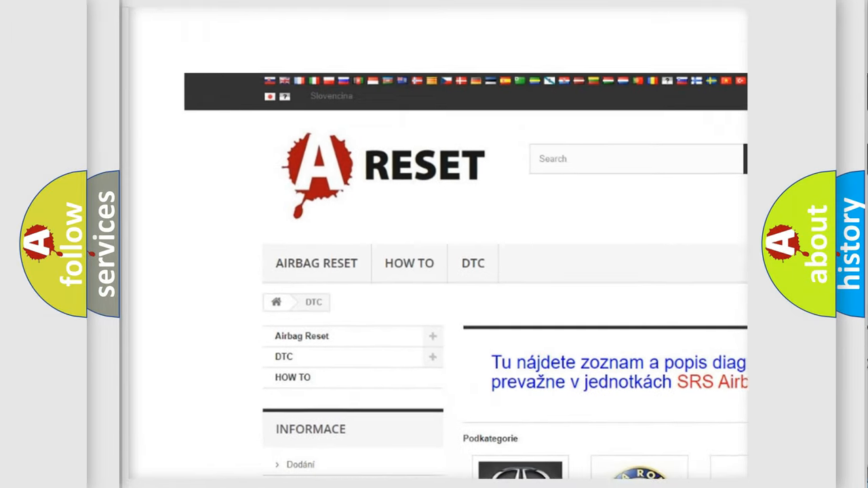
Step: Find the SATURN DTC logo in the brand grid and browse Saturn's diagnostic code subcategories
scroll("down", 3)
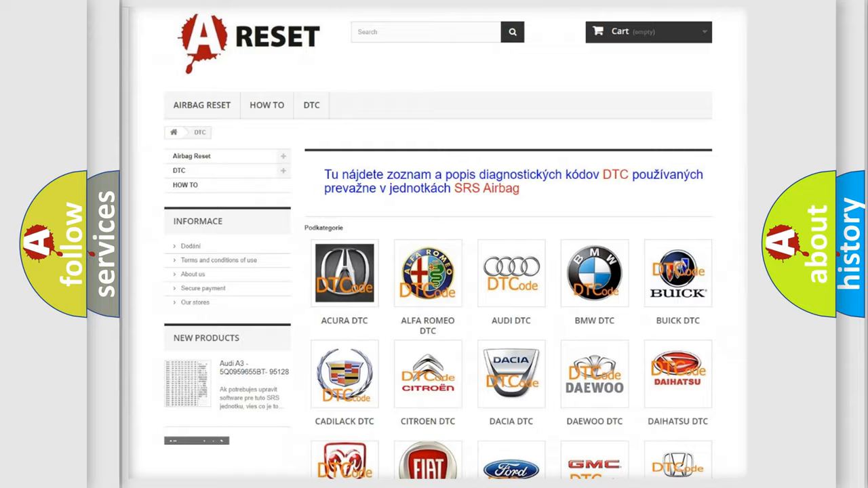
scroll("down", 3)
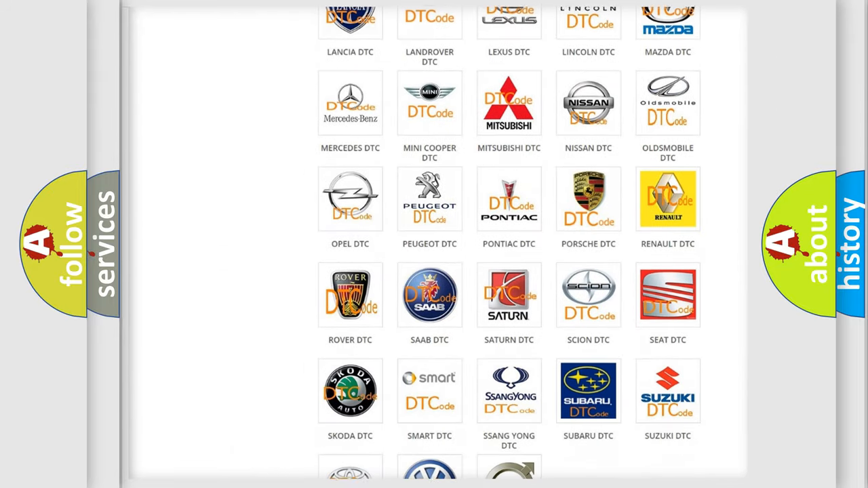
scroll("down", 3)
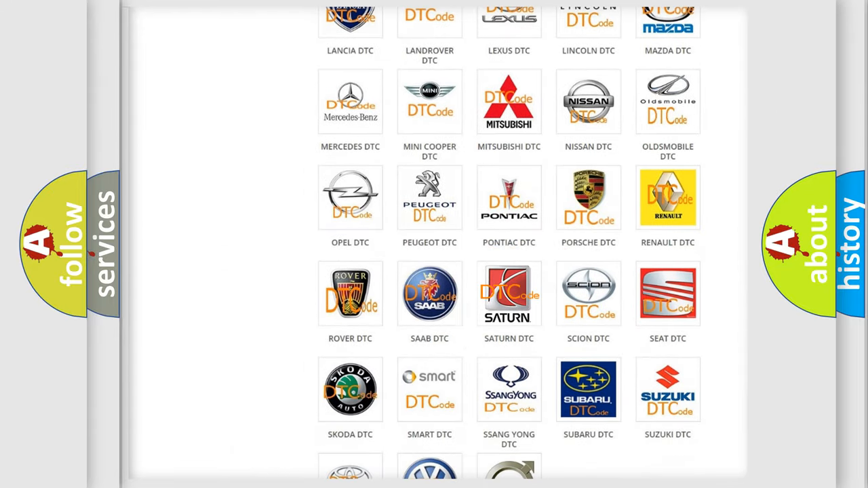
left_click(508, 294)
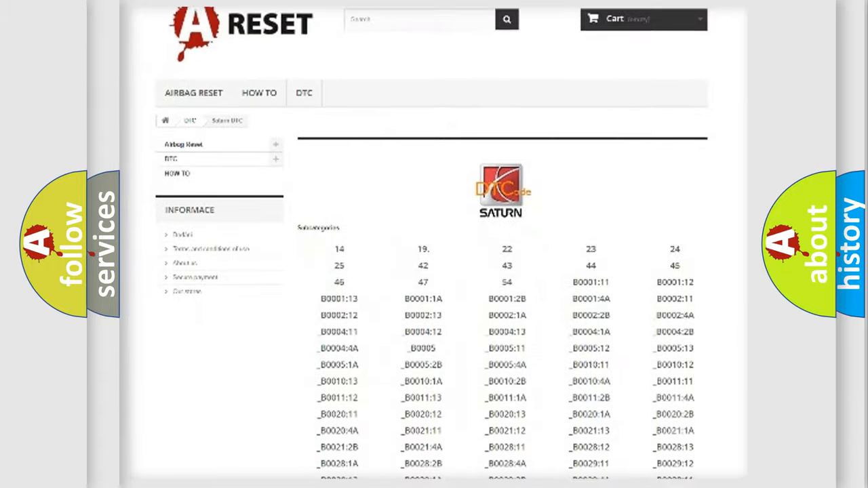
scroll("down", 3)
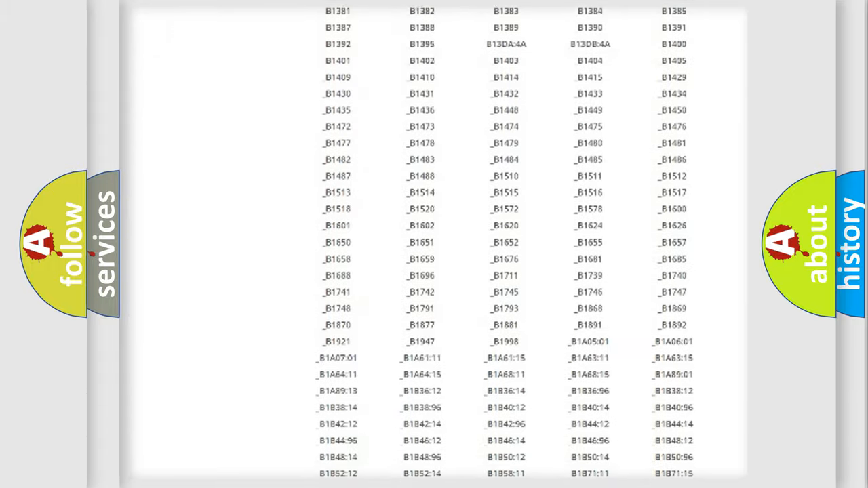